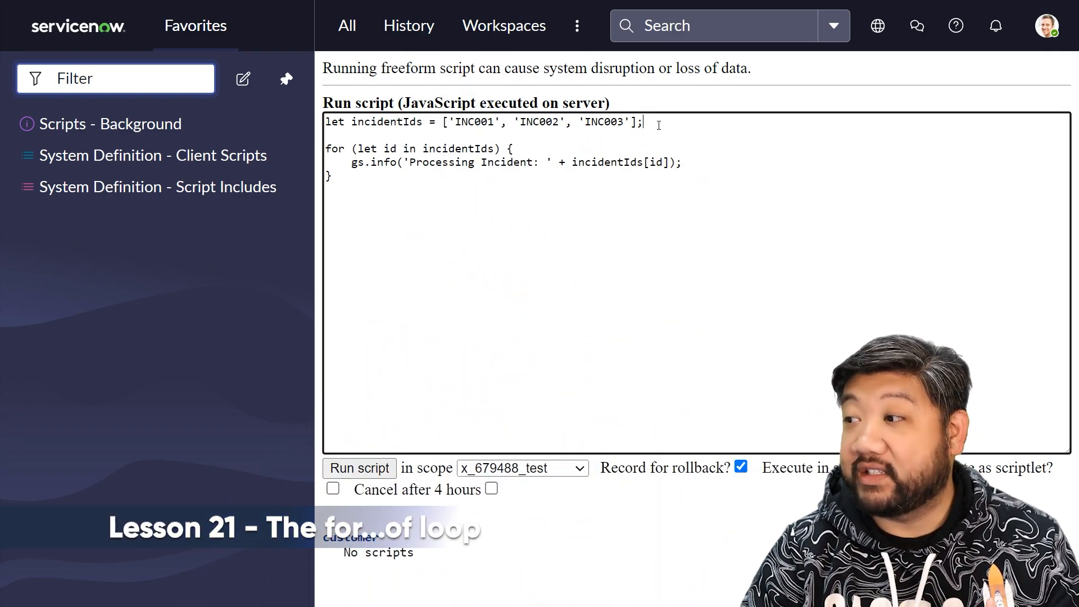
mouse_move(606, 131)
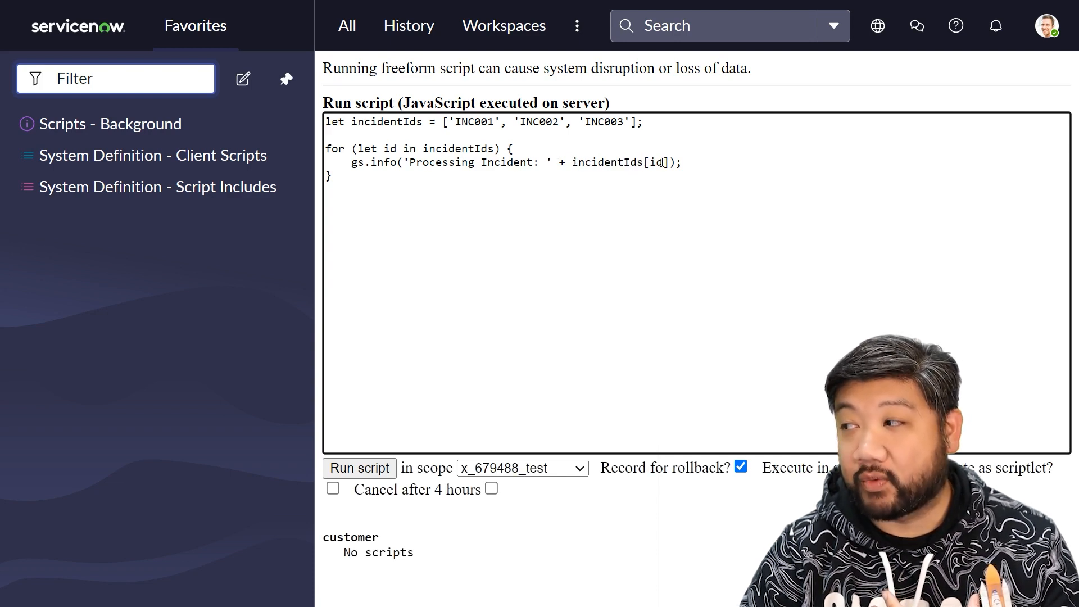
- Run the script, then turn incidentIds into nested arrays of ['INC001', 'INC002', 'INC003']
double_click(653, 163)
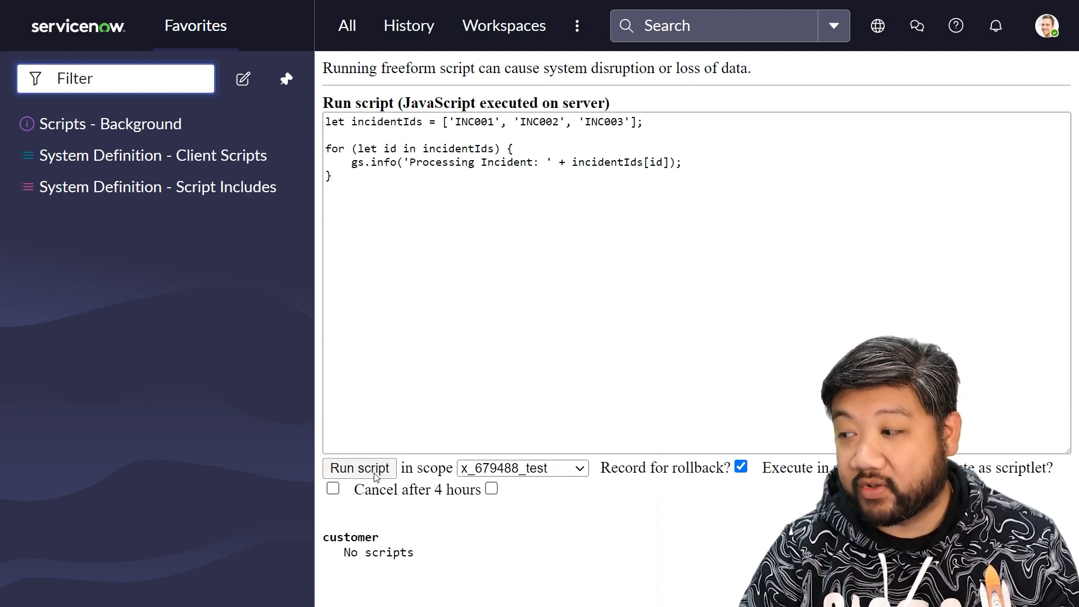
left_click(358, 469)
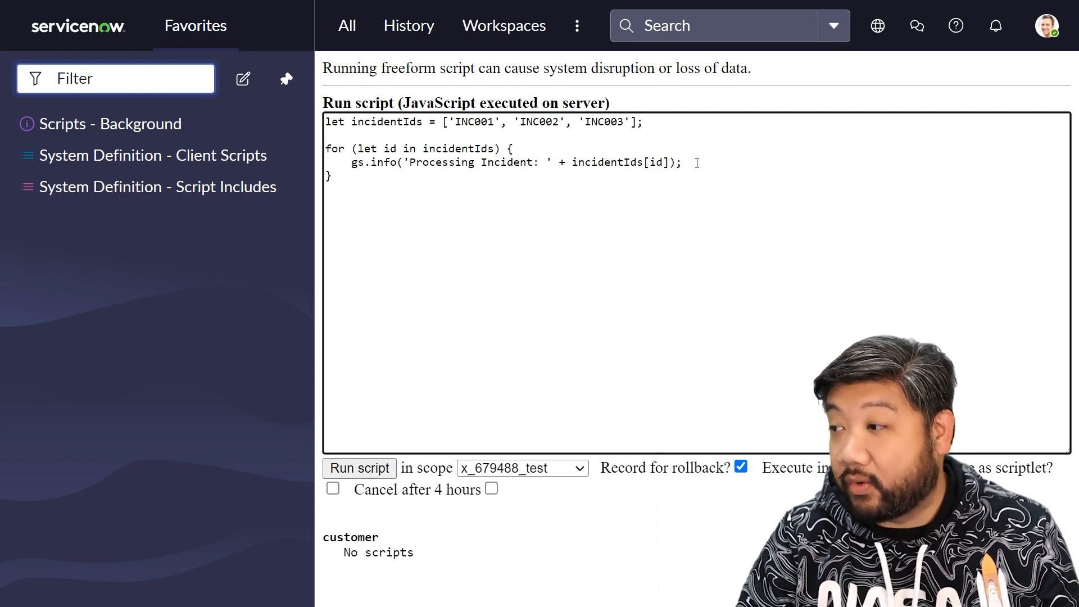
type("for (")
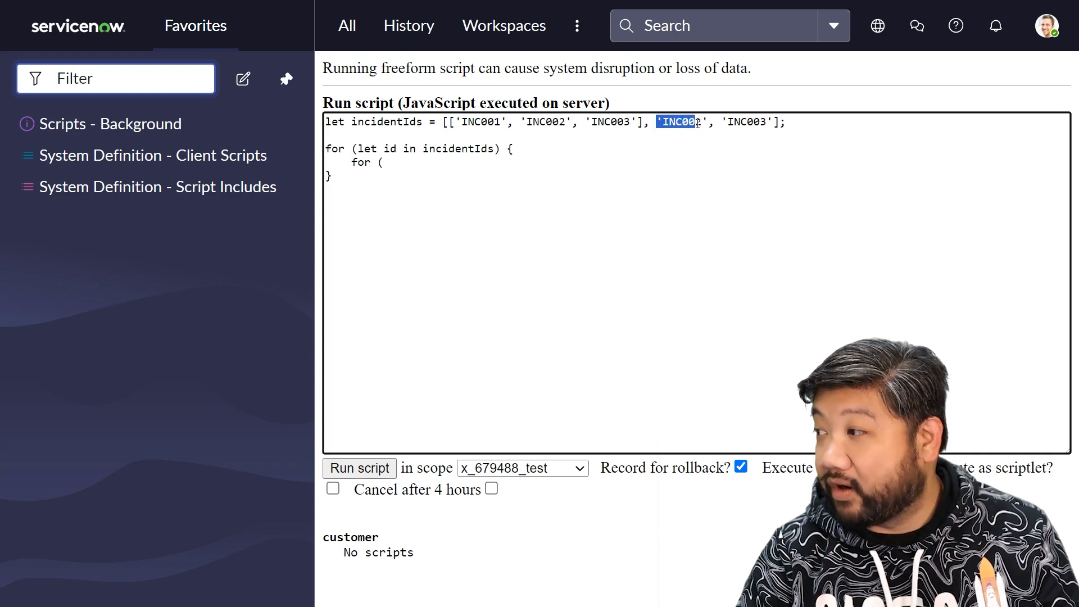
type("['INC001', 'INC002', 'INC003']]")
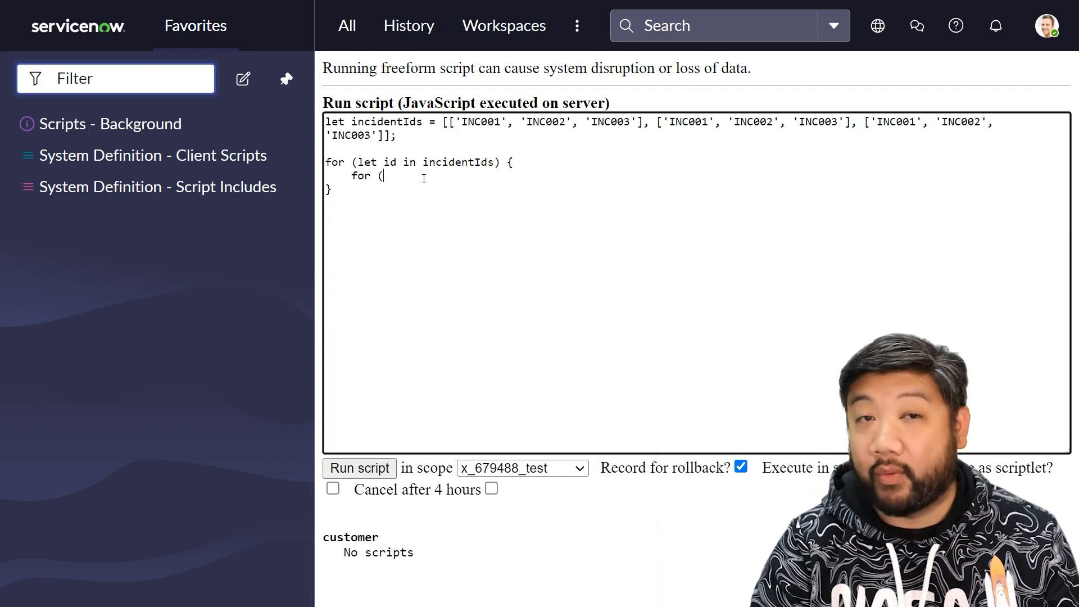
- Add an inner loop 'for (let id2 in incidentIds[id])' with its braces
type("let")
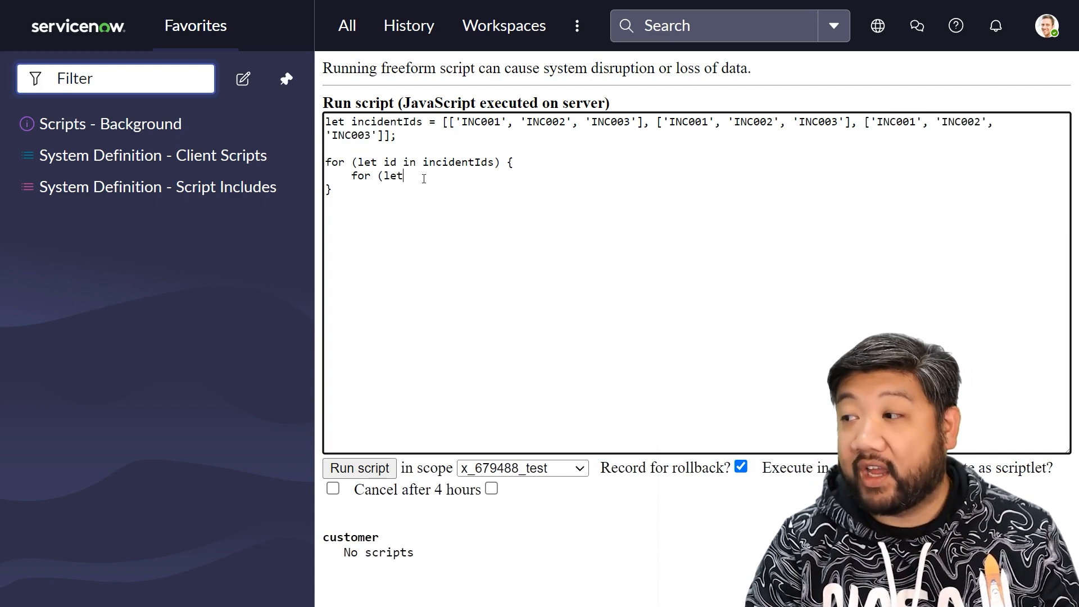
type("id2")
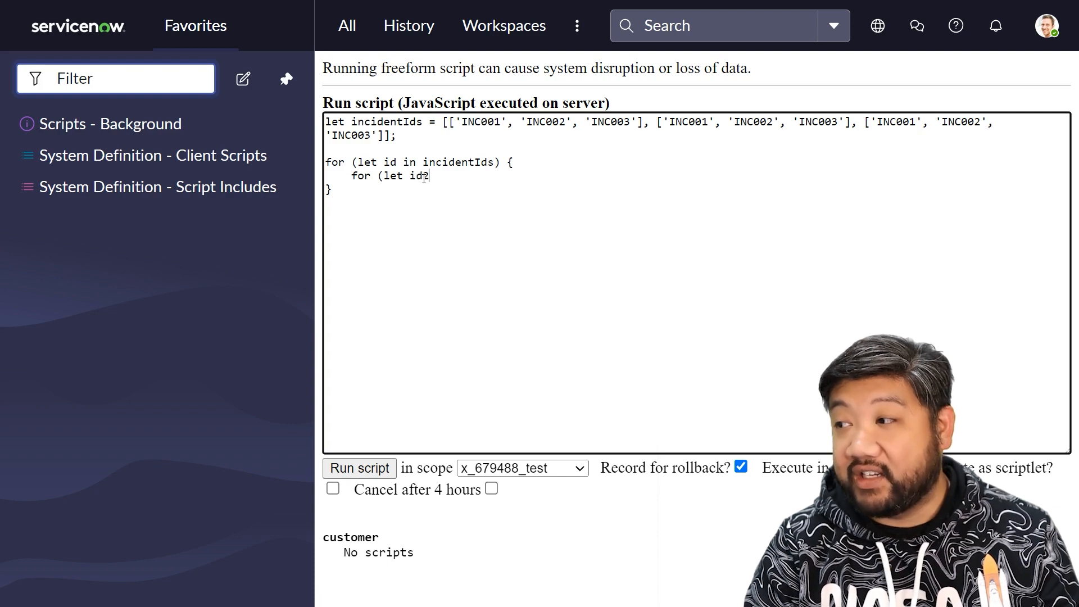
type("in inciden")
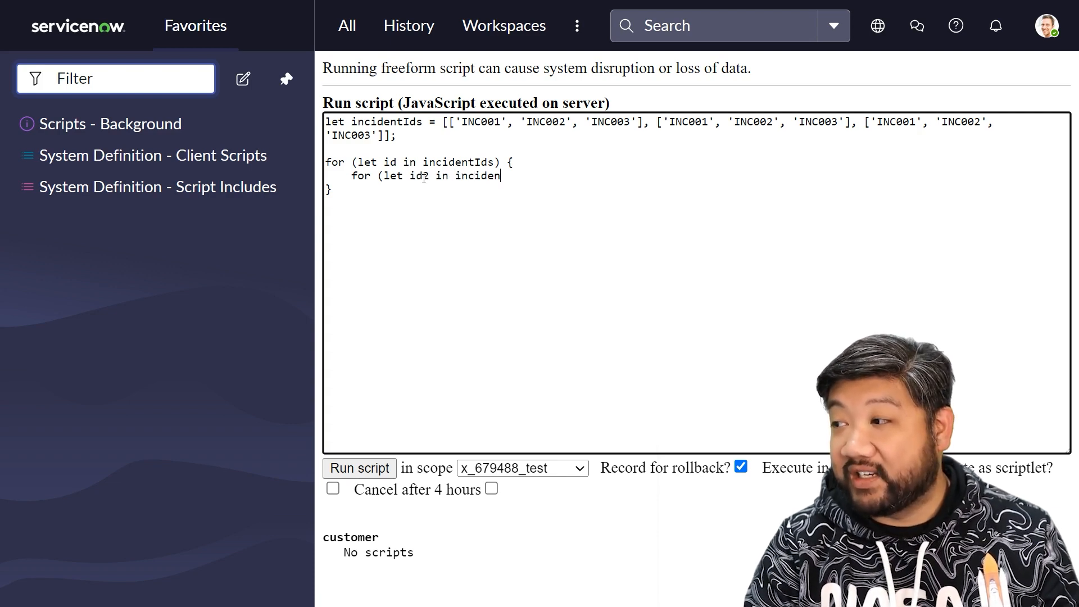
type("tsIds")
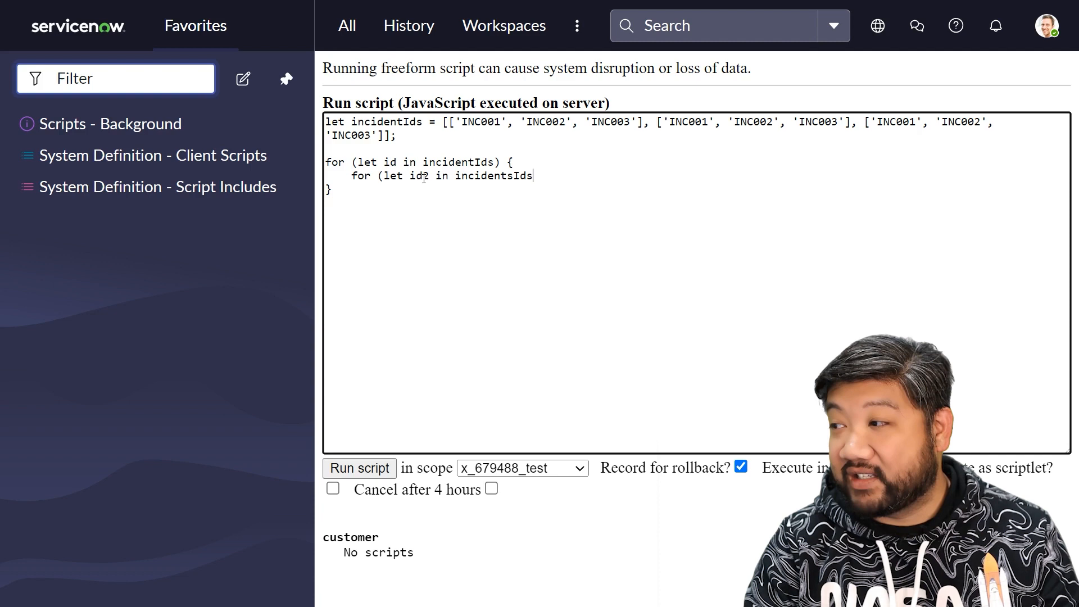
type("[id])")
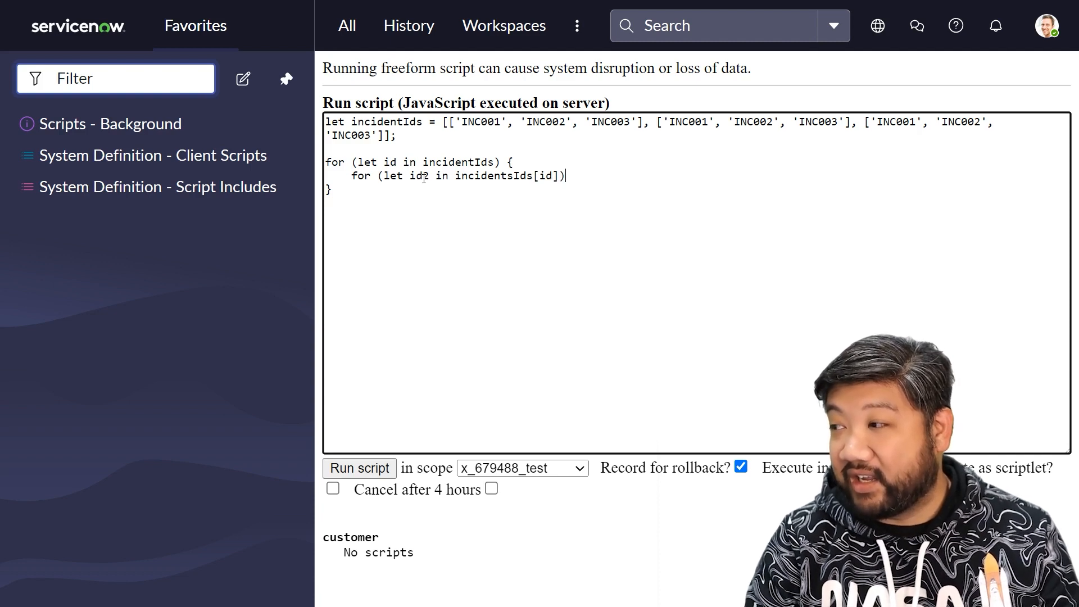
type("{")
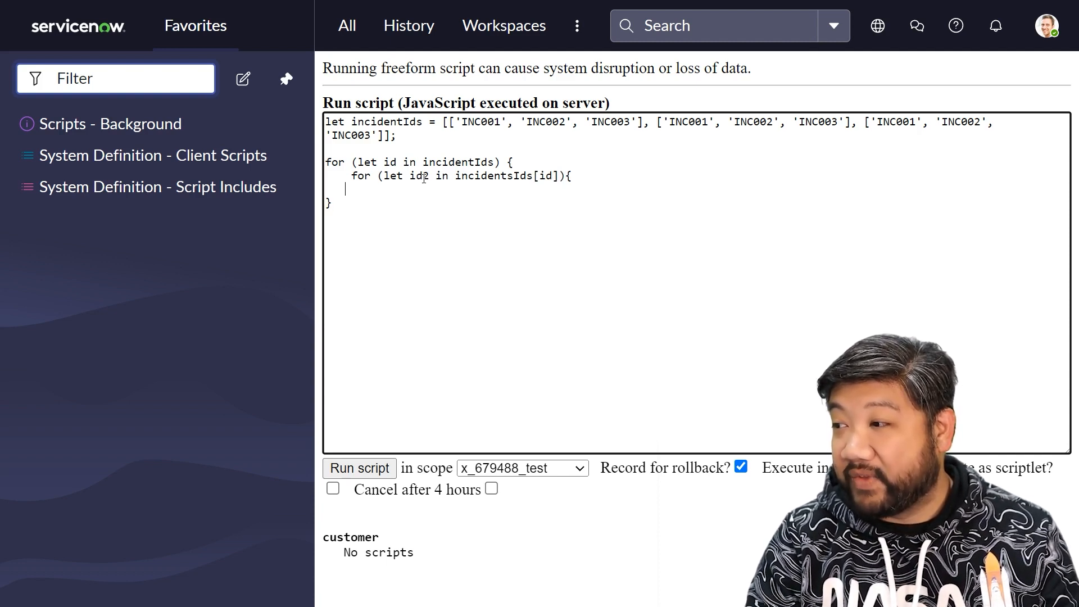
type("}")
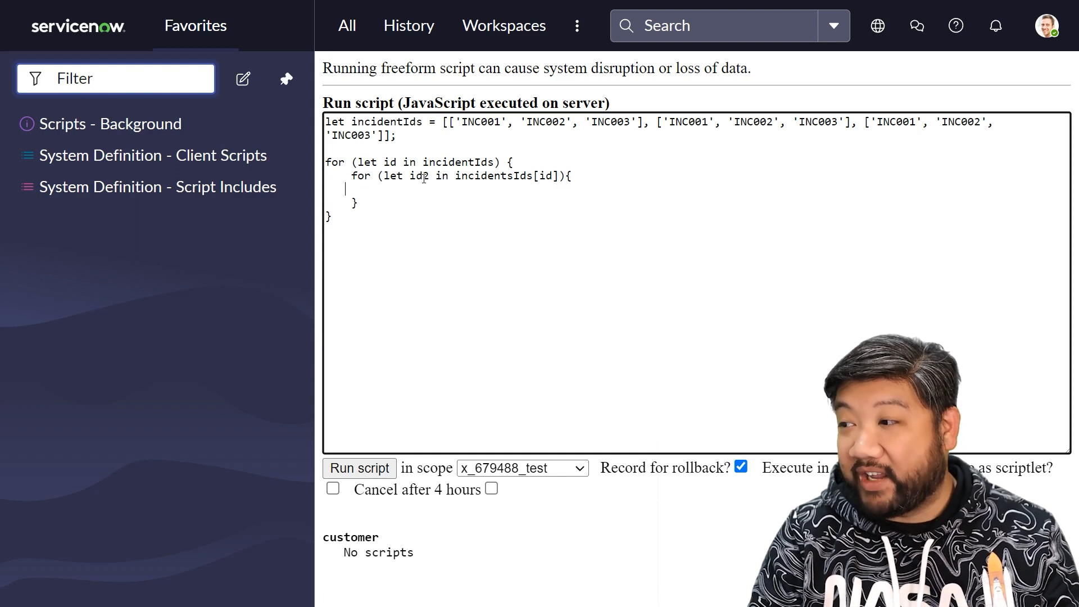
- Log gs.info(incidentIds[id][id2]) inside the inner loop and run the script
type("gs.inf")
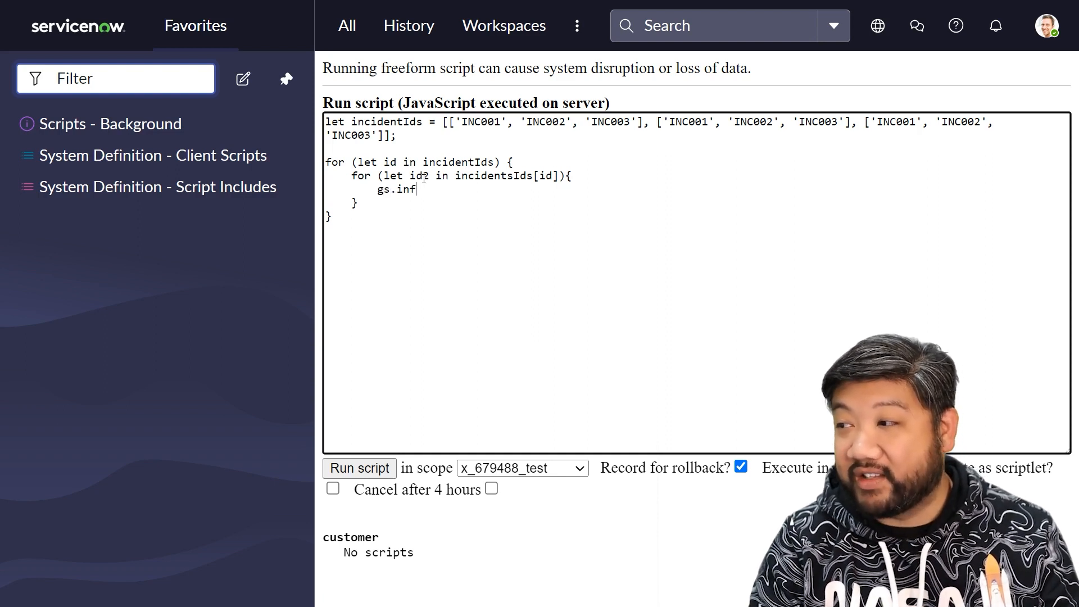
type("o(incid")
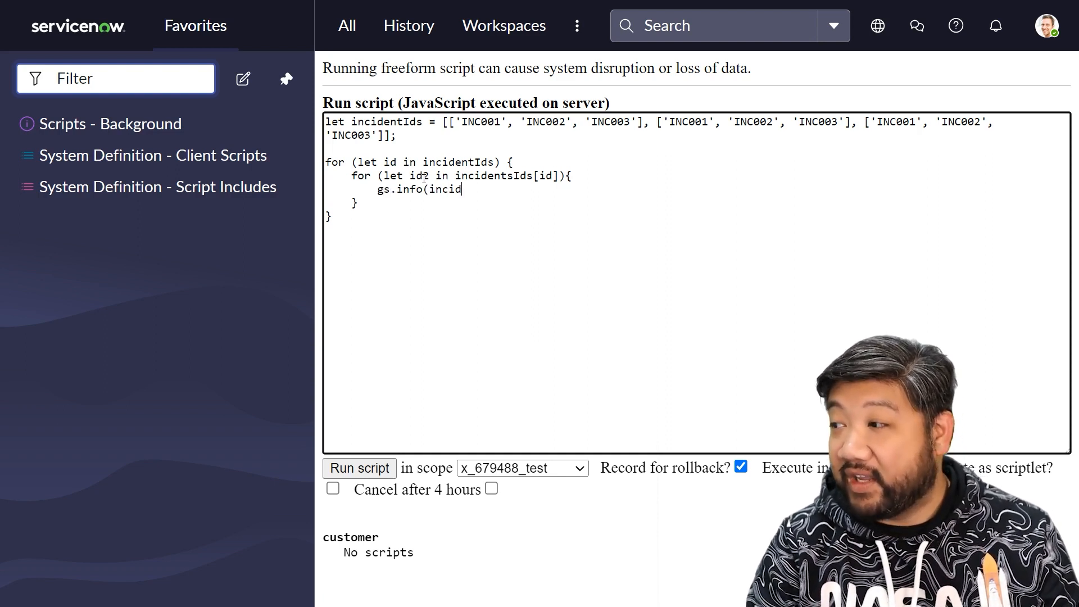
type("ents")
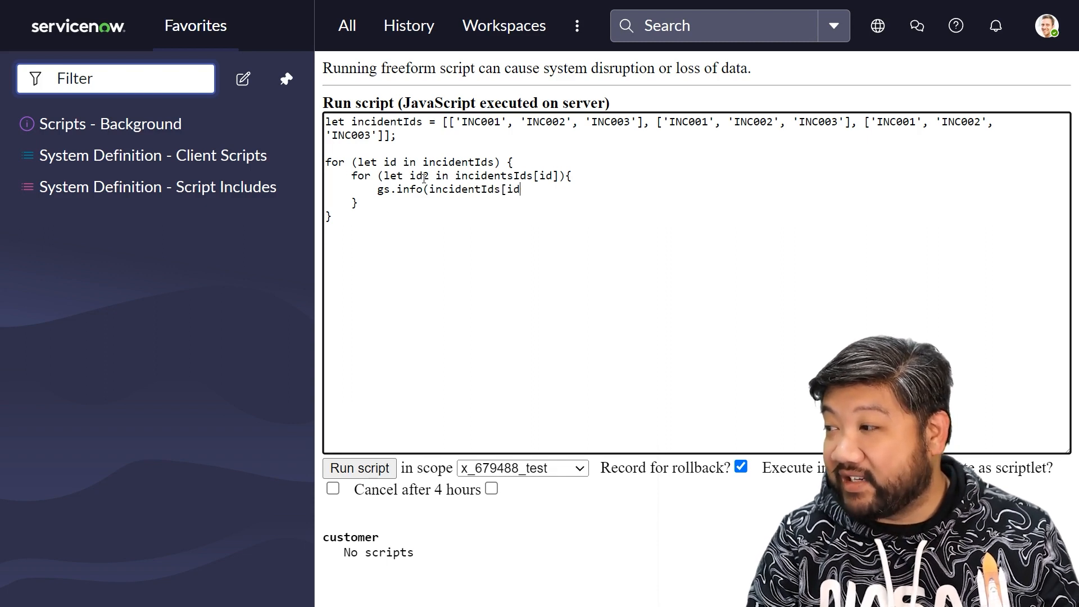
type("][id2]")
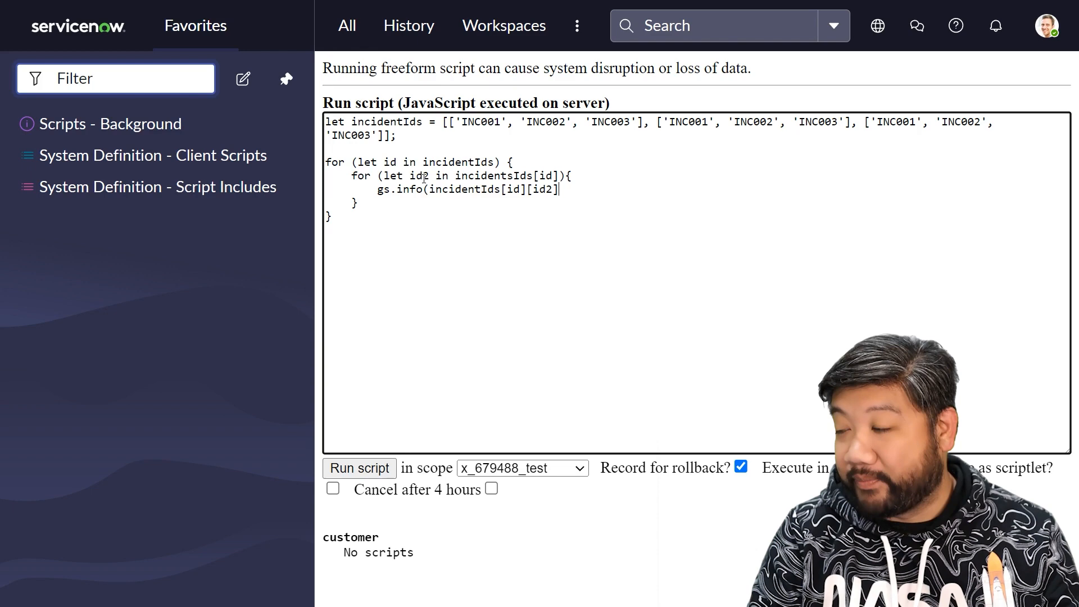
type(");")
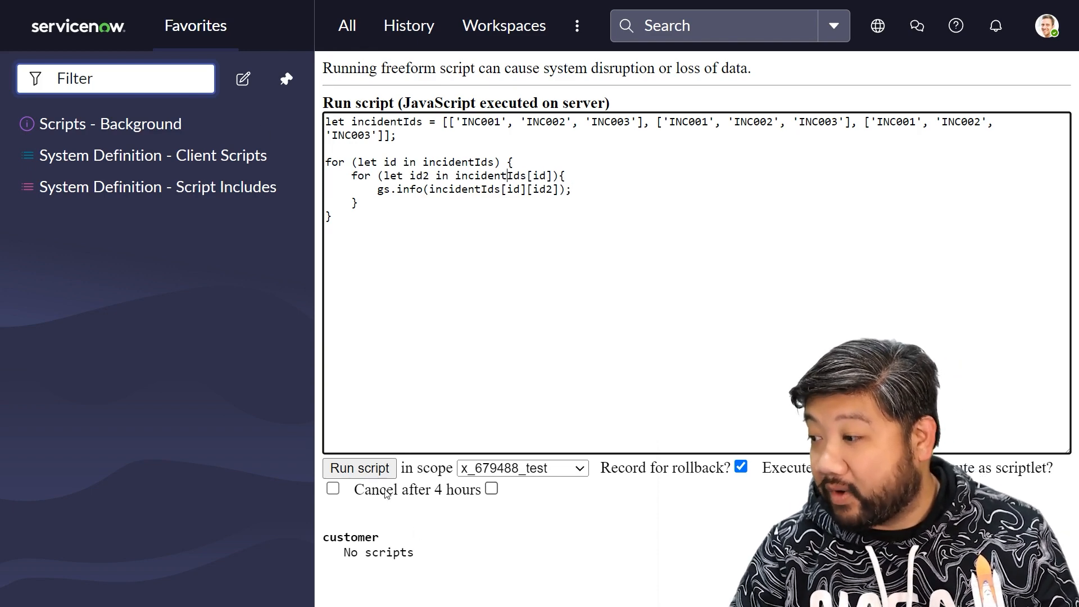
left_click(359, 469)
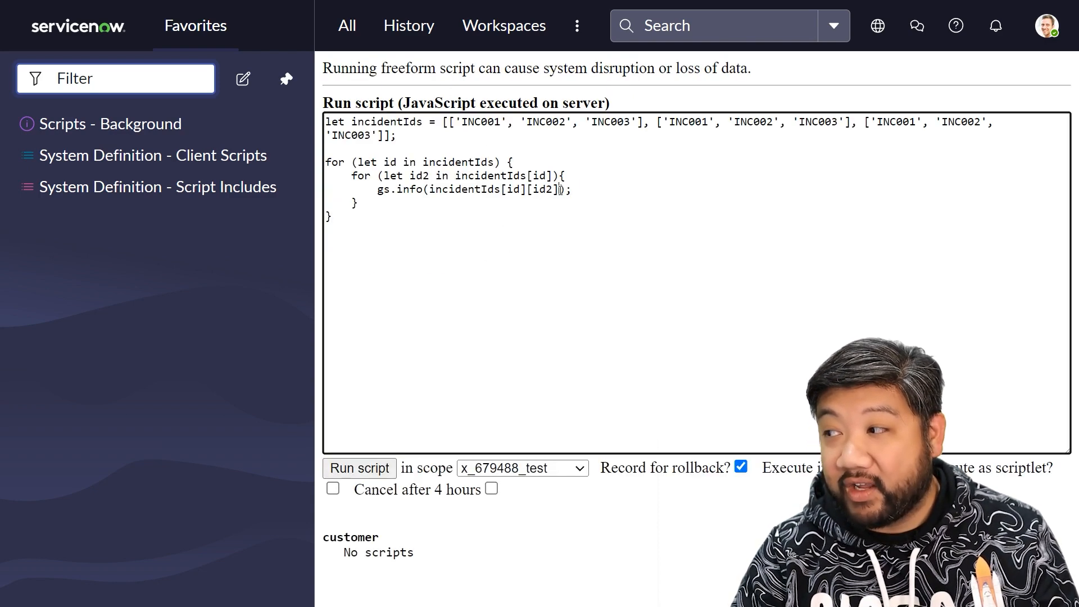
double_click(494, 190)
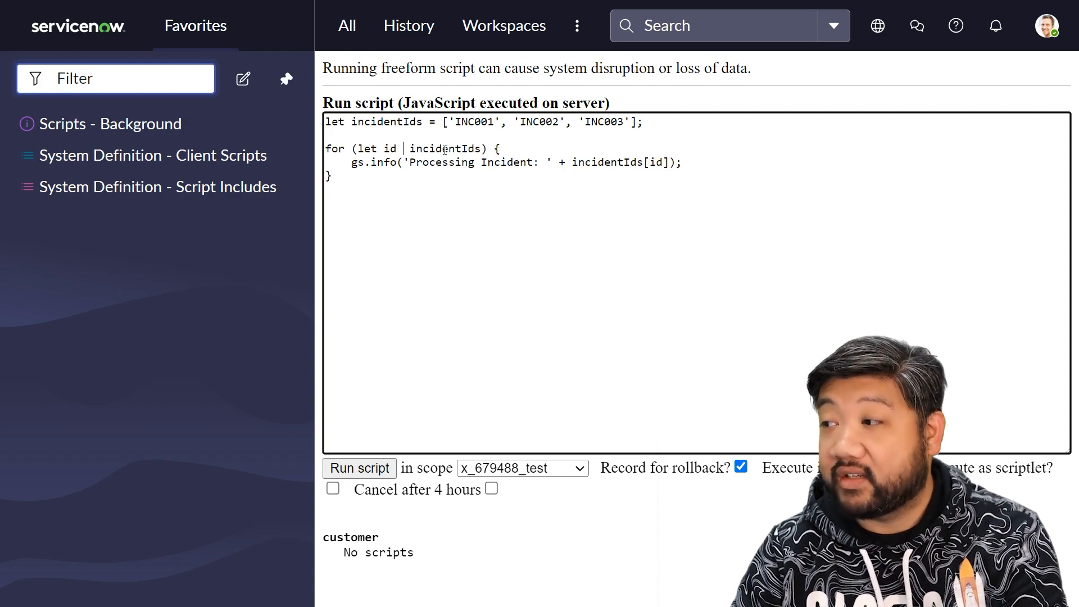
- Change the loop to 'for...of', log id directly in gs.info, and run the script
type("of")
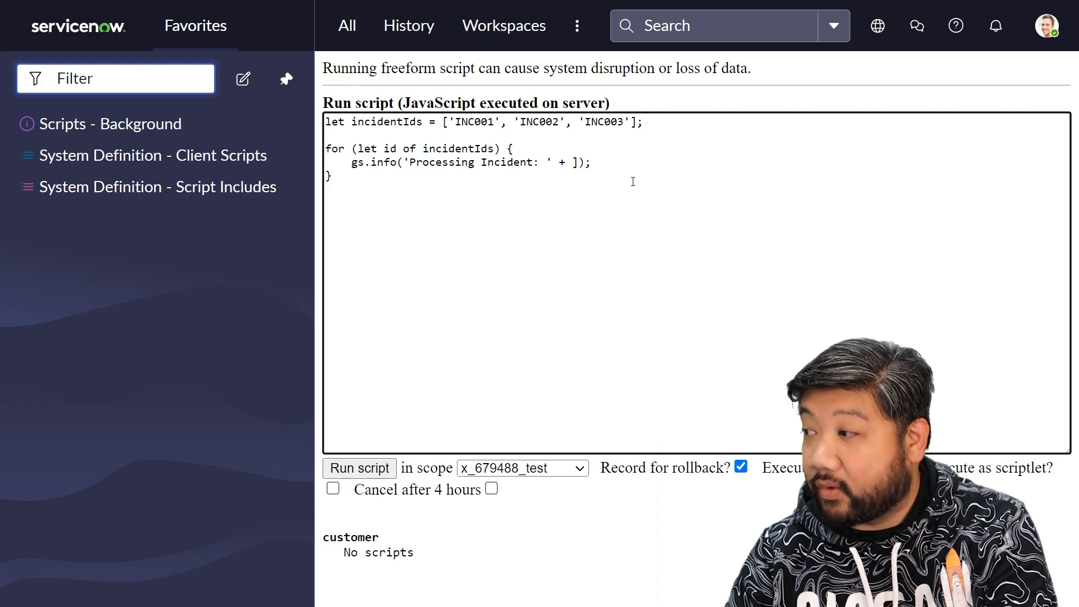
type("id")
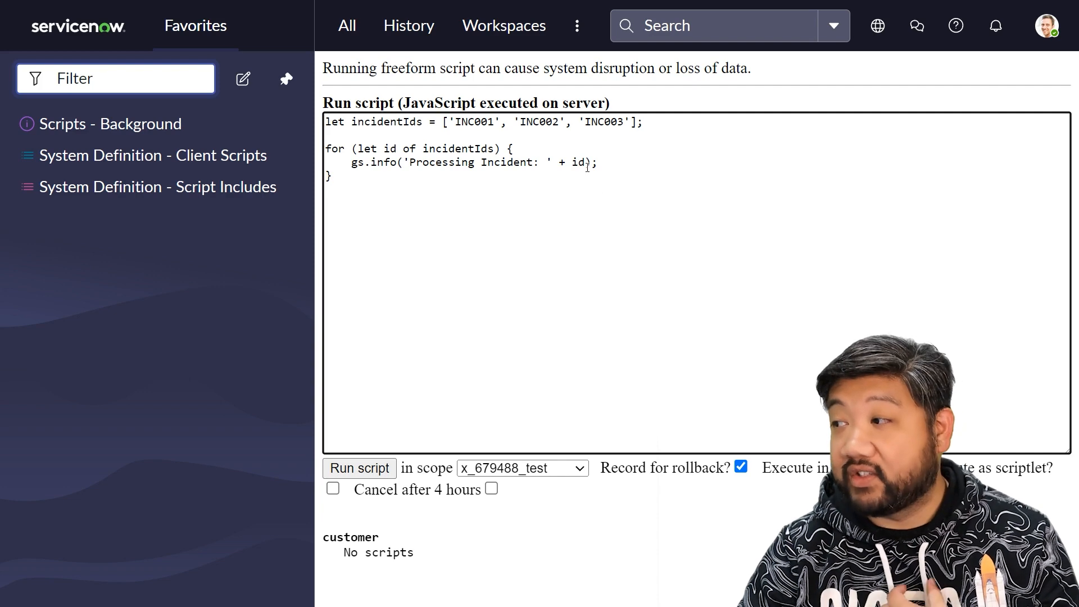
left_click(358, 468)
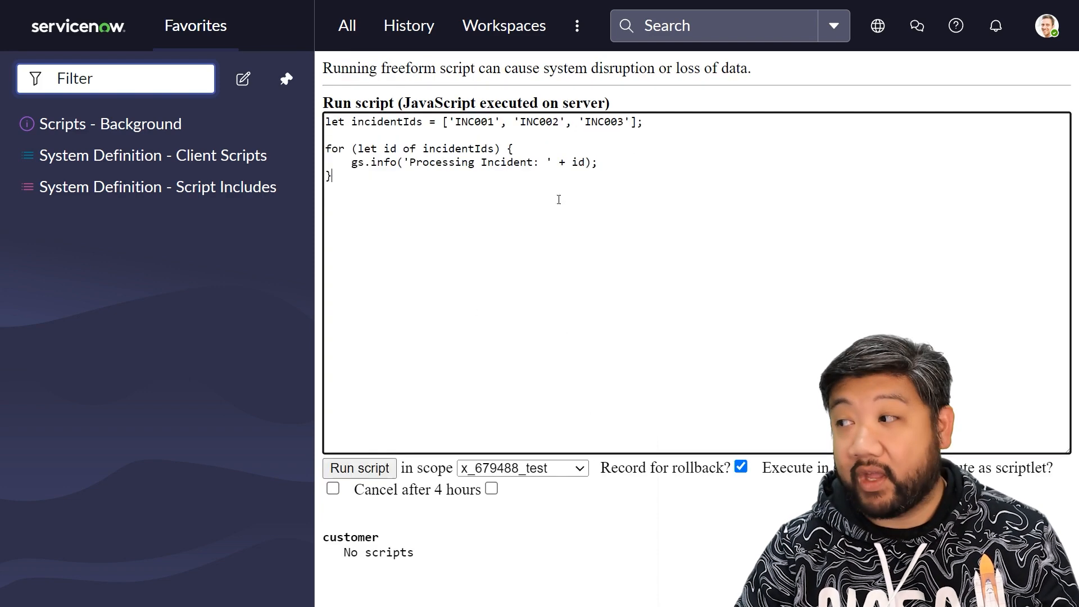
double_click(577, 162)
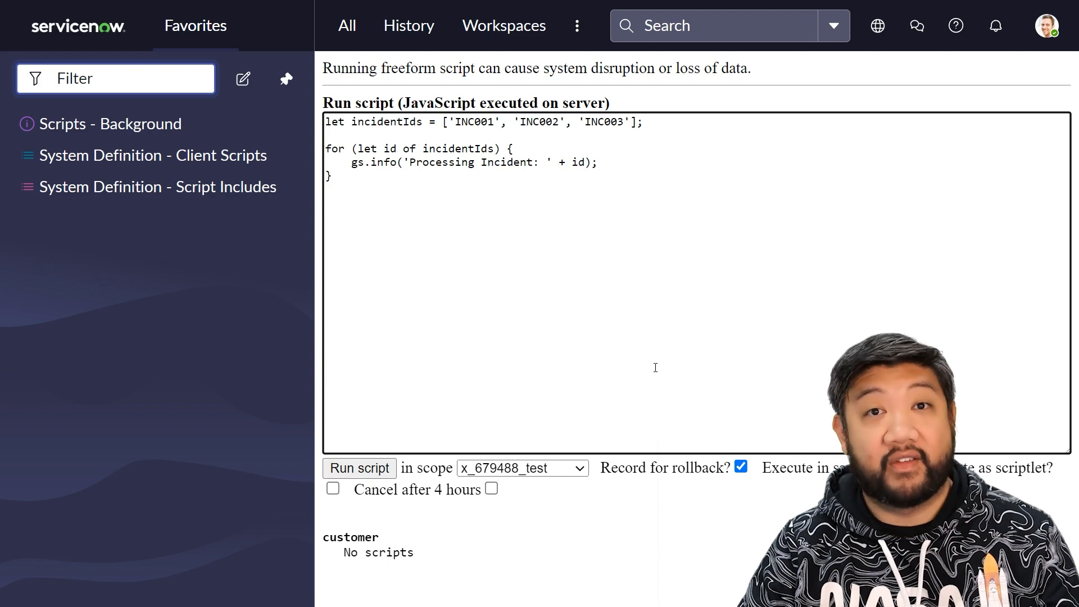
mouse_move(5, 459)
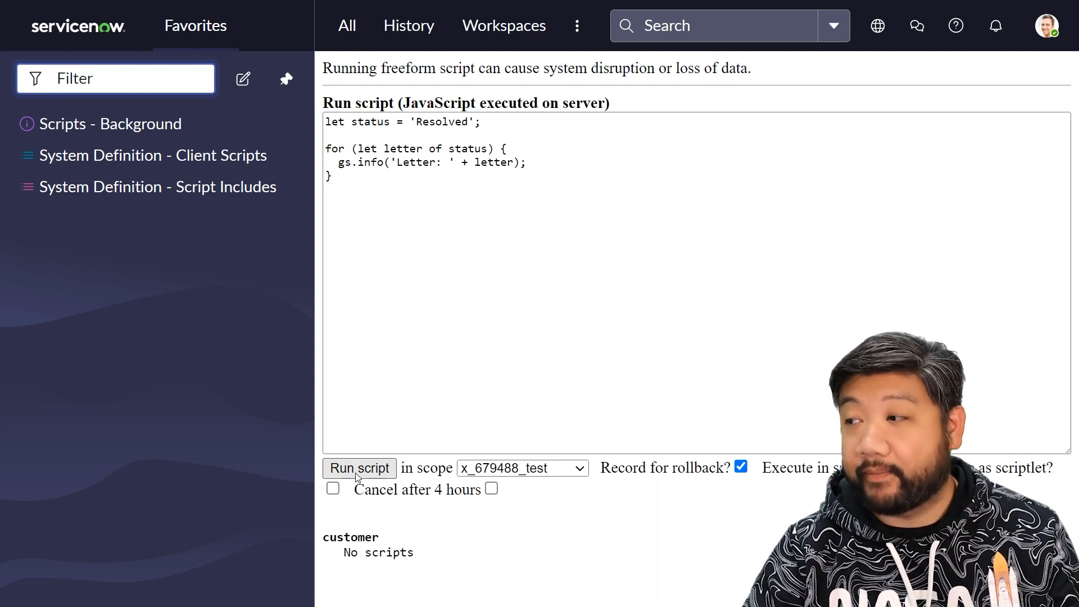
- Run the script to log each letter of 'Resolved' on its own line
left_click(358, 469)
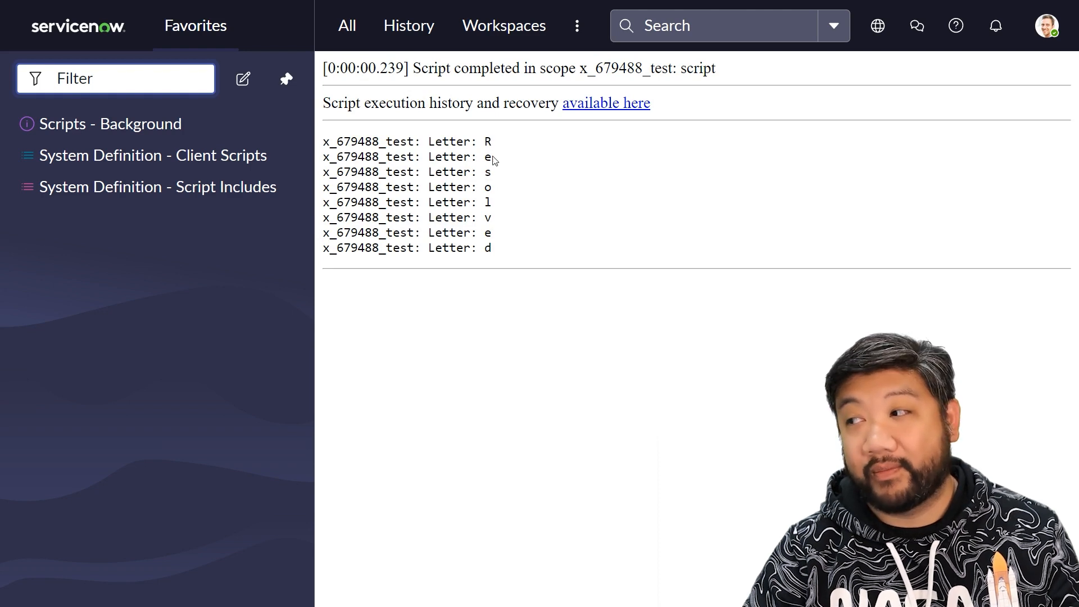
mouse_move(408, 446)
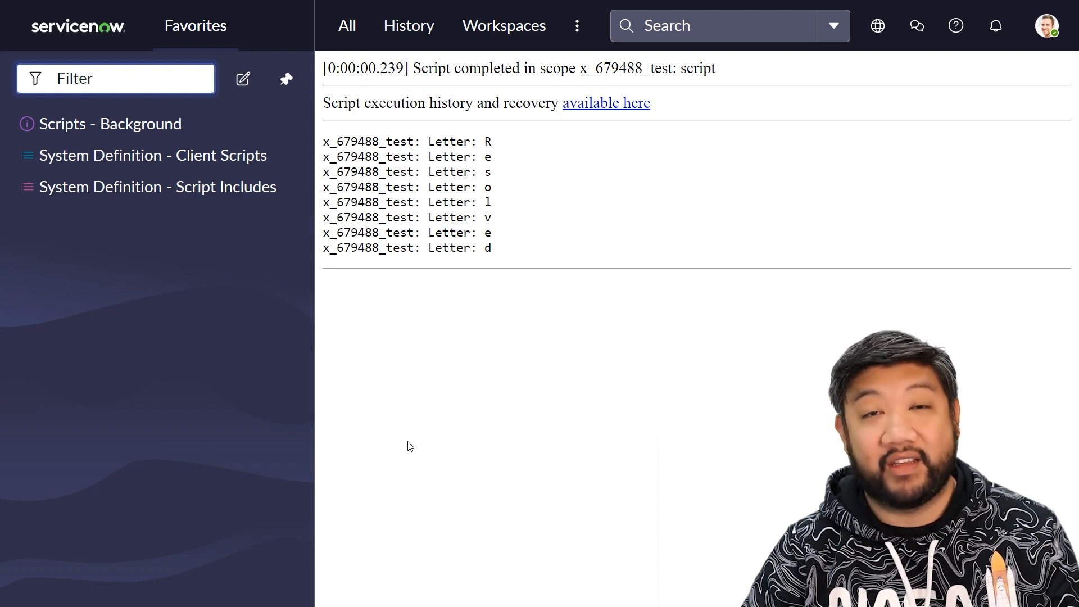